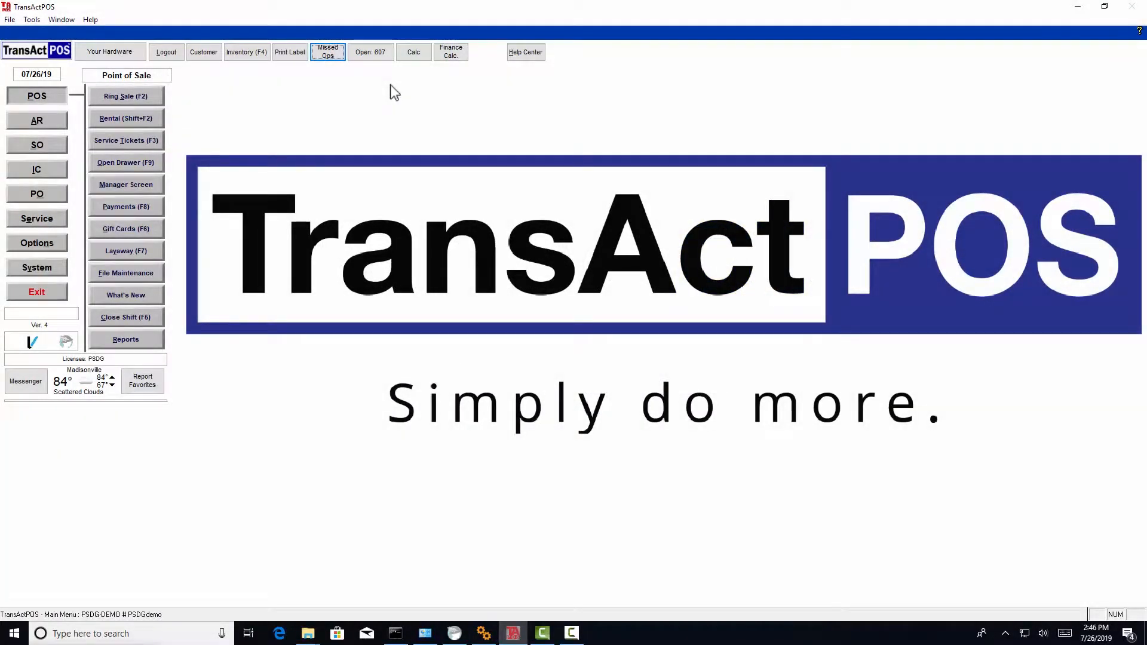
{"action": "mouse_move", "coordinate": [405, 99]}
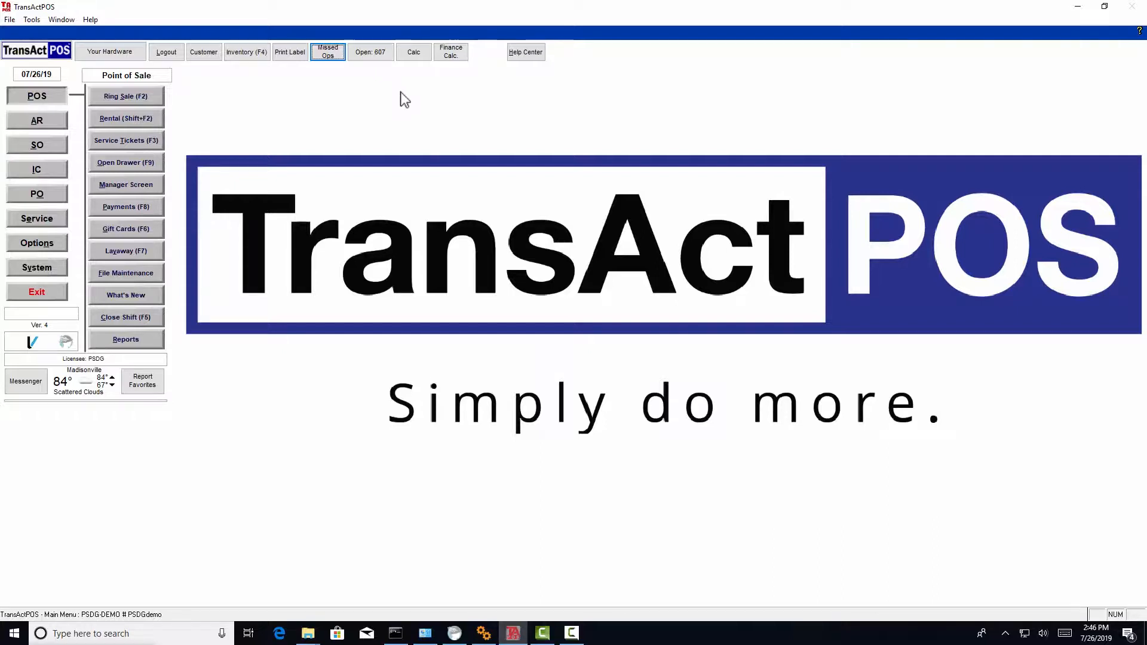
{"action": "mouse_move", "coordinate": [146, 103]}
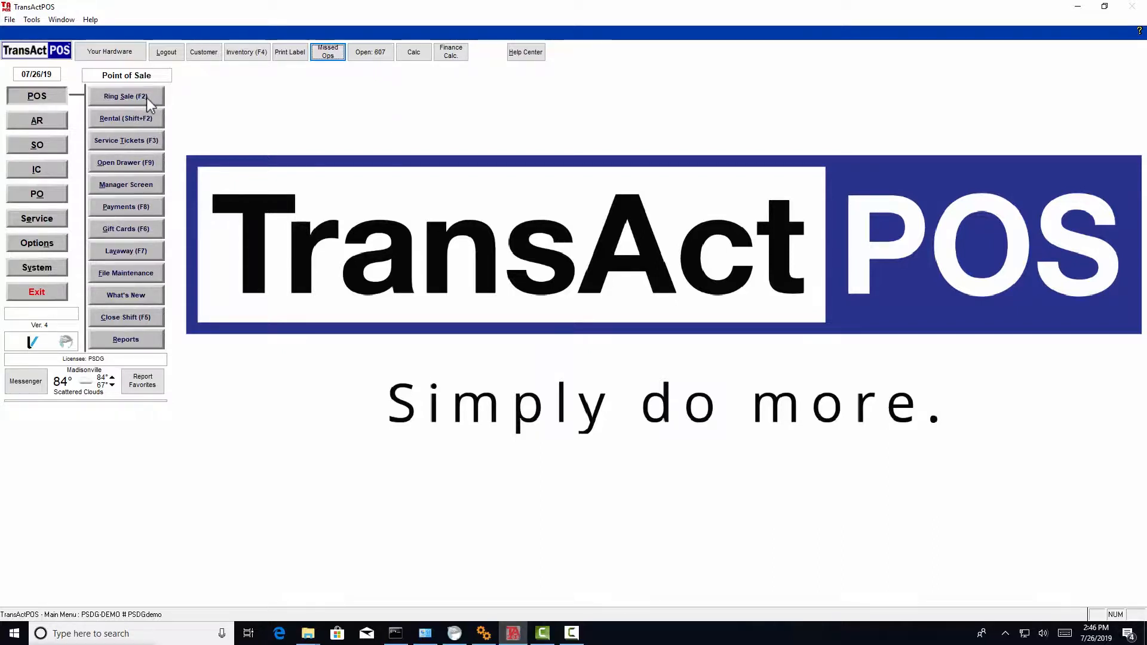
{"action": "mouse_move", "coordinate": [182, 246]}
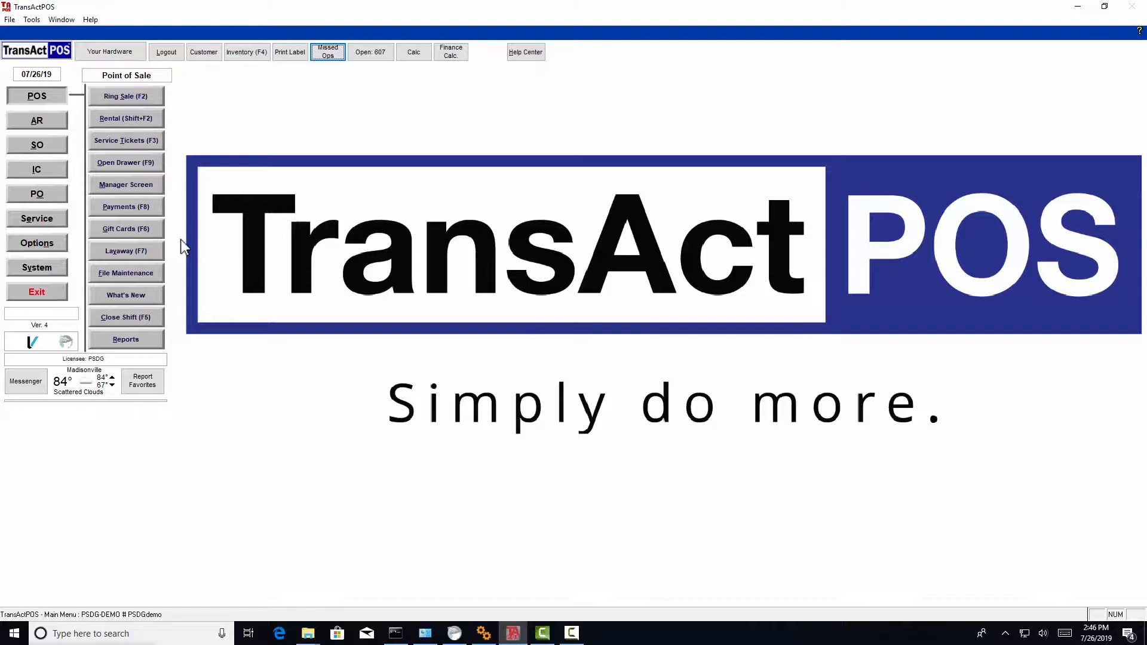
Start a new sale with Ring Sale (F2), bringing up the user login prompt
{"action": "left_click", "coordinate": [166, 51]}
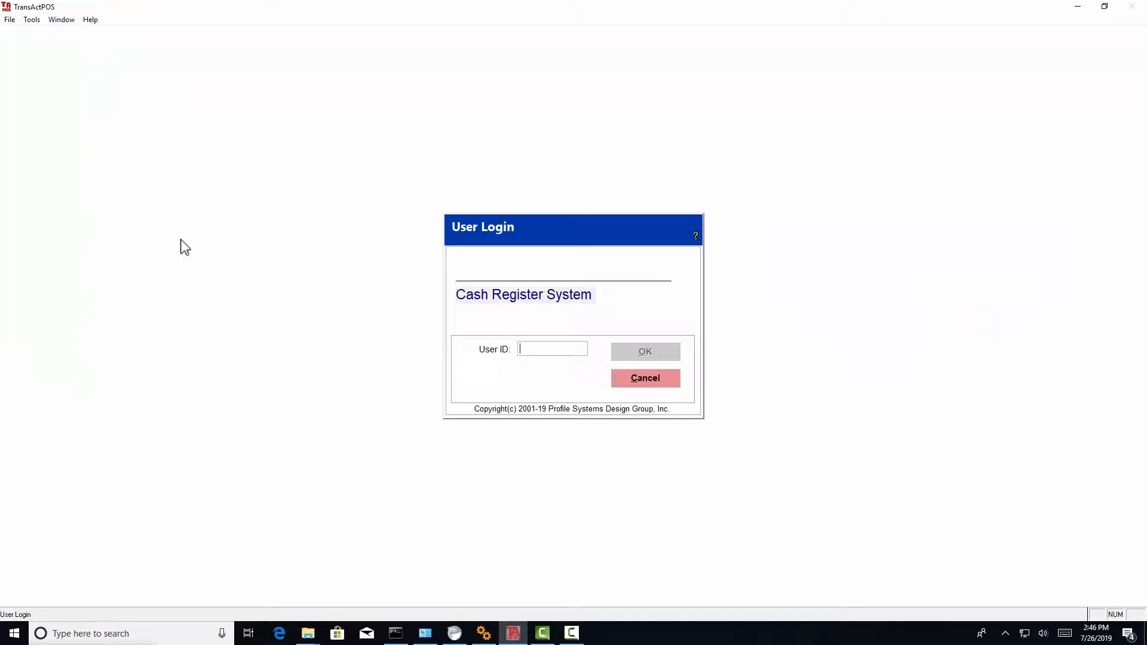
Log in and add item 434639, the 1/2x3/4 male adapter at 0.99, totaling 1.05
{"action": "left_click", "coordinate": [644, 351]}
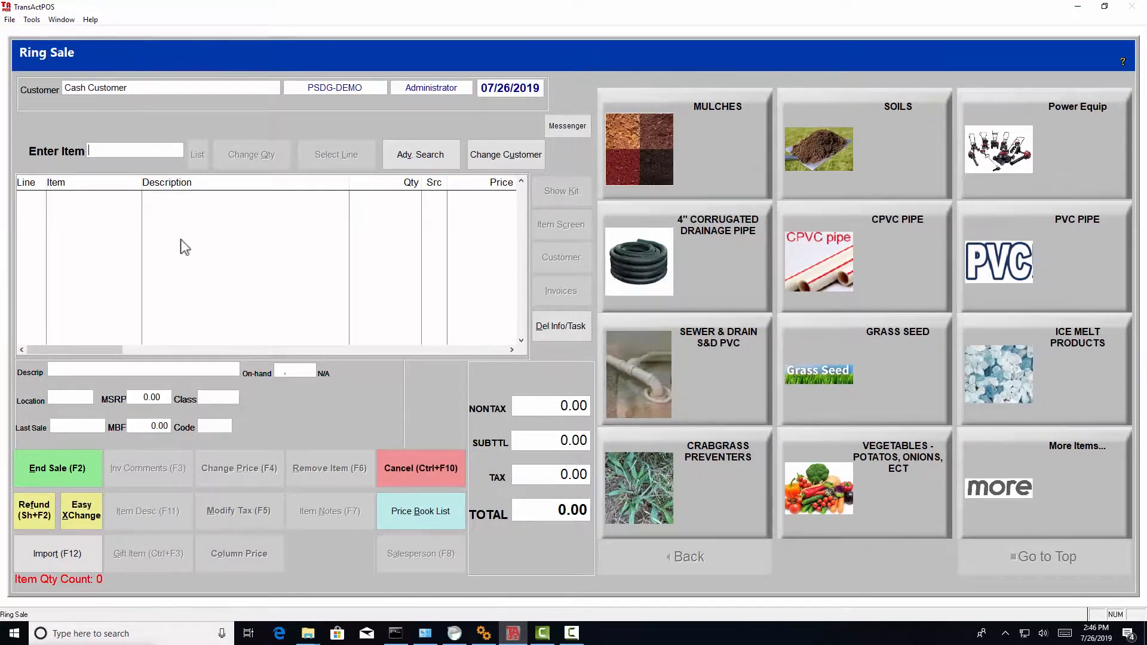
{"action": "type", "text": "434639"}
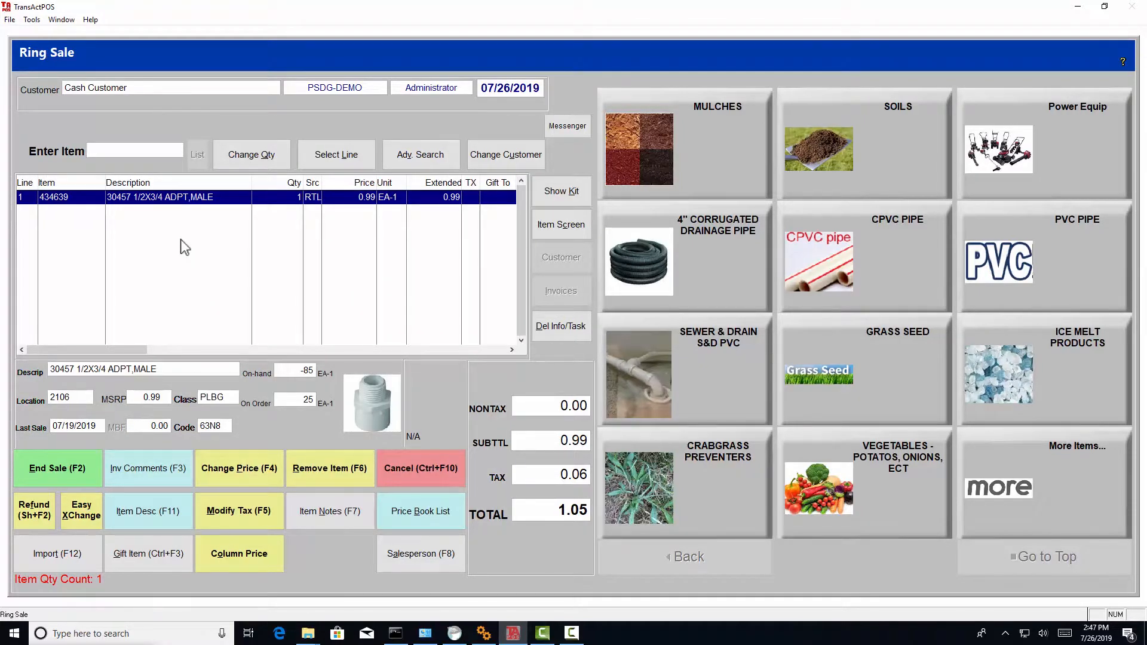
{"action": "left_click", "coordinate": [58, 468]}
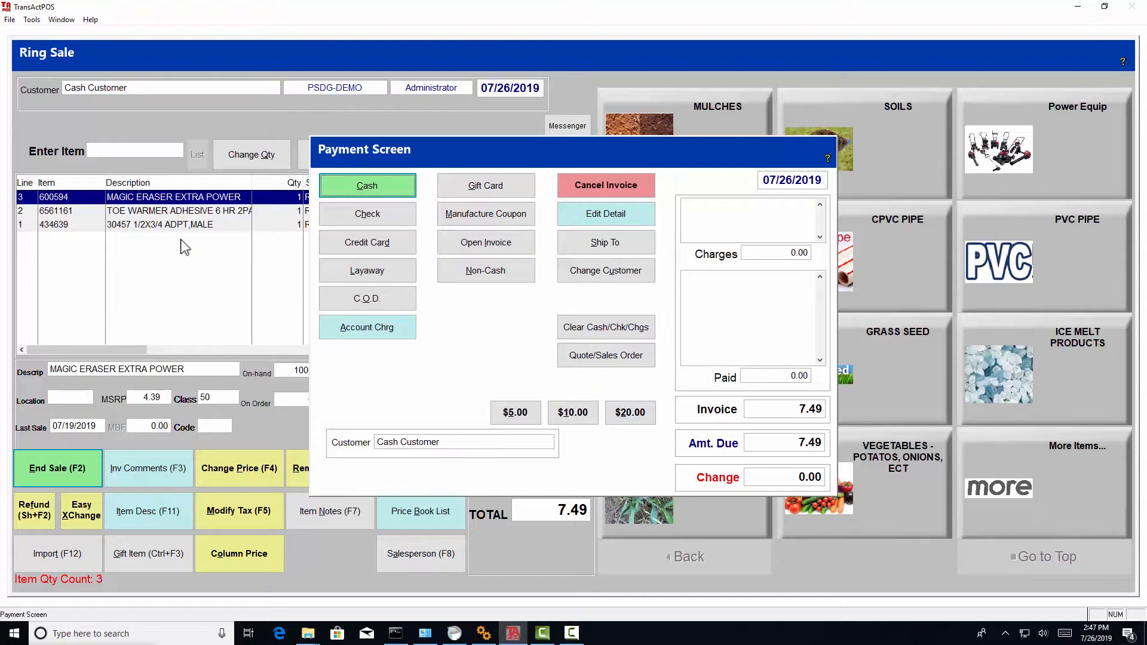
Pay the 7.49 sale in cash with 10.00 tendered
{"action": "left_click", "coordinate": [366, 186]}
{"action": "type", "text": "1"}
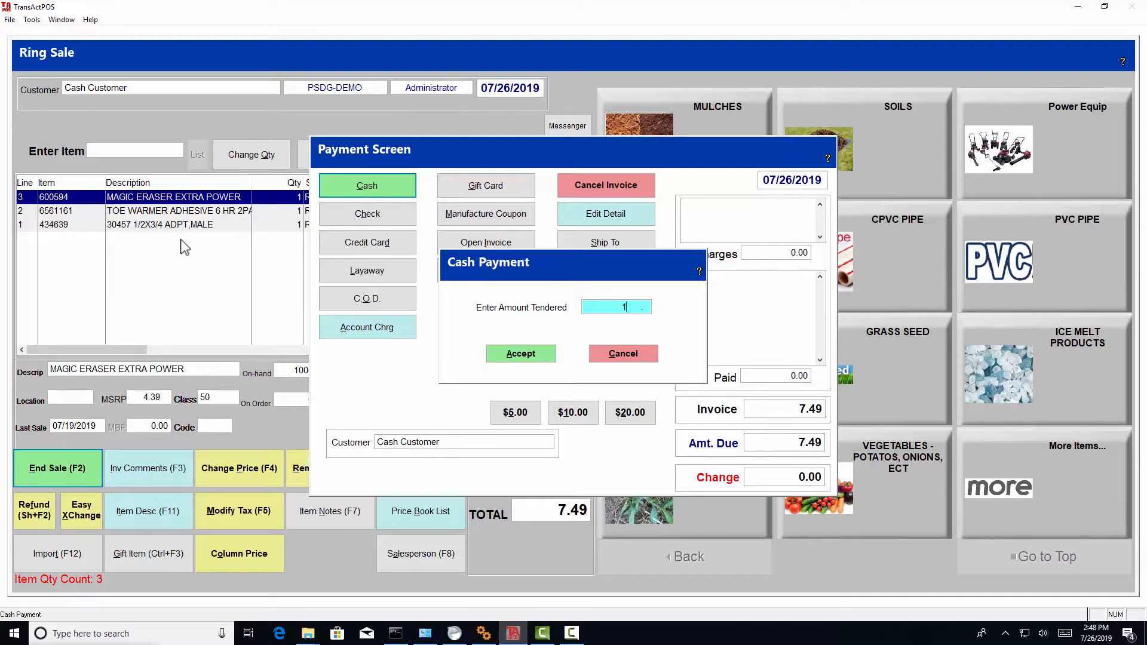
{"action": "left_click", "coordinate": [572, 412]}
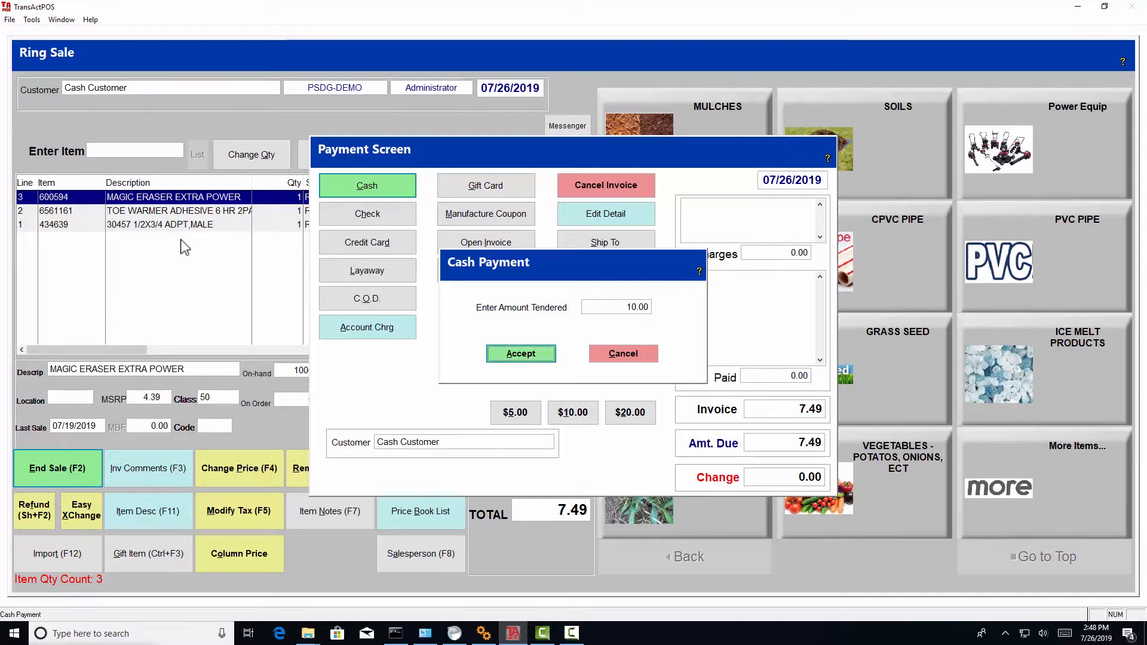